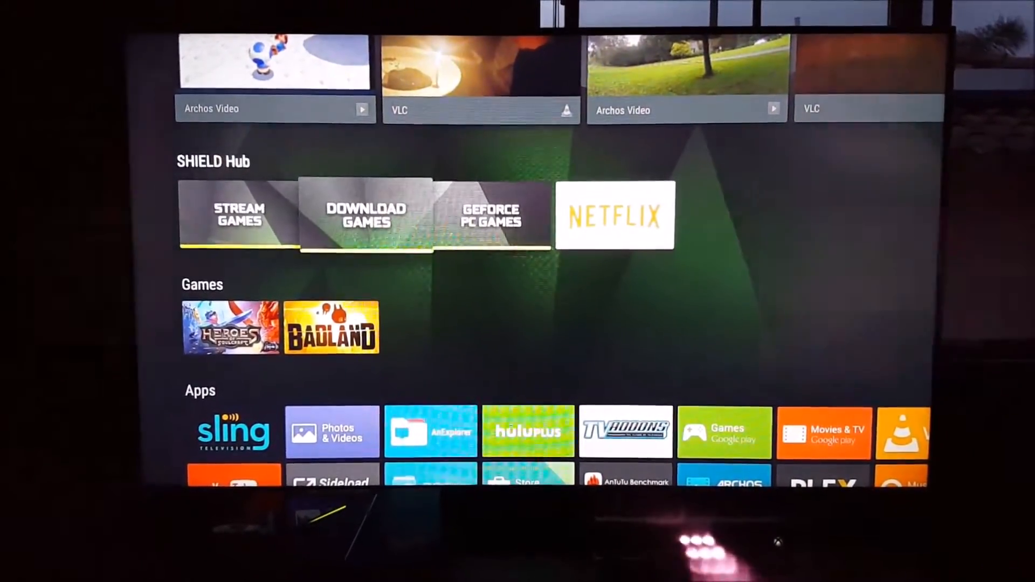
# - Open the GeForce PC Games tile from the SHIELD Hub
pyautogui.press('right')
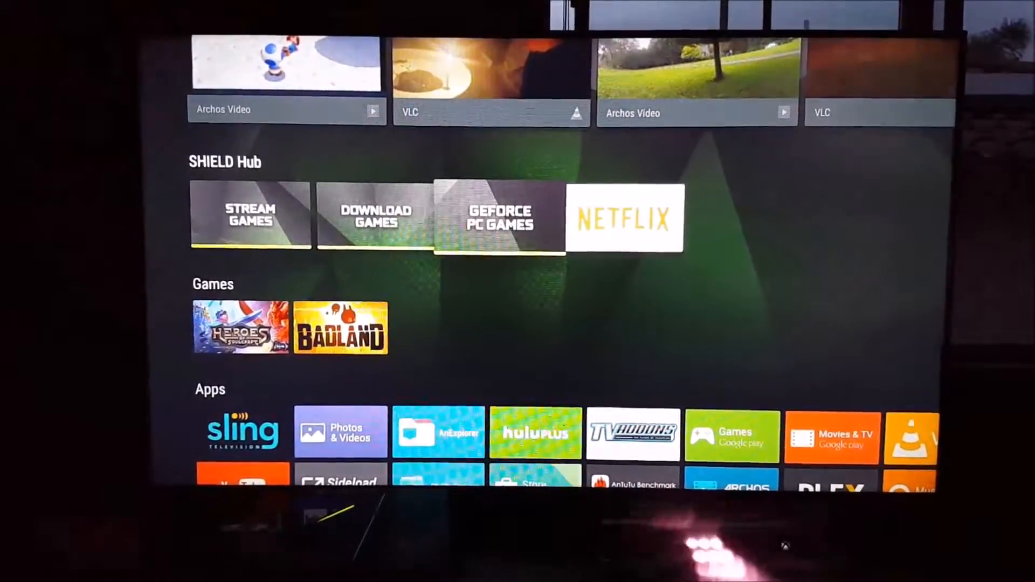
pyautogui.click(499, 219)
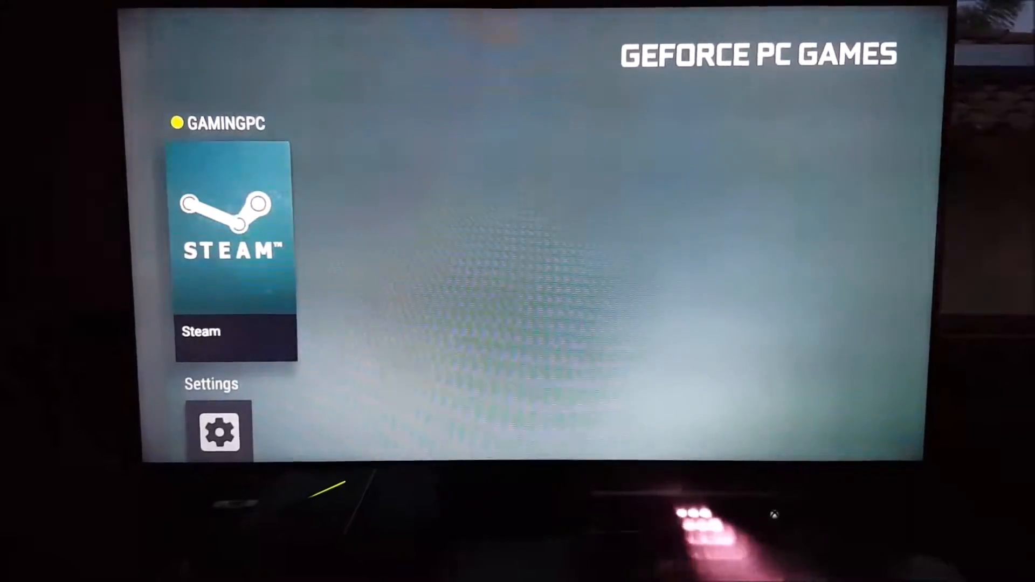
# - Start streaming Steam Big Picture from GAMINGPC
pyautogui.click(235, 232)
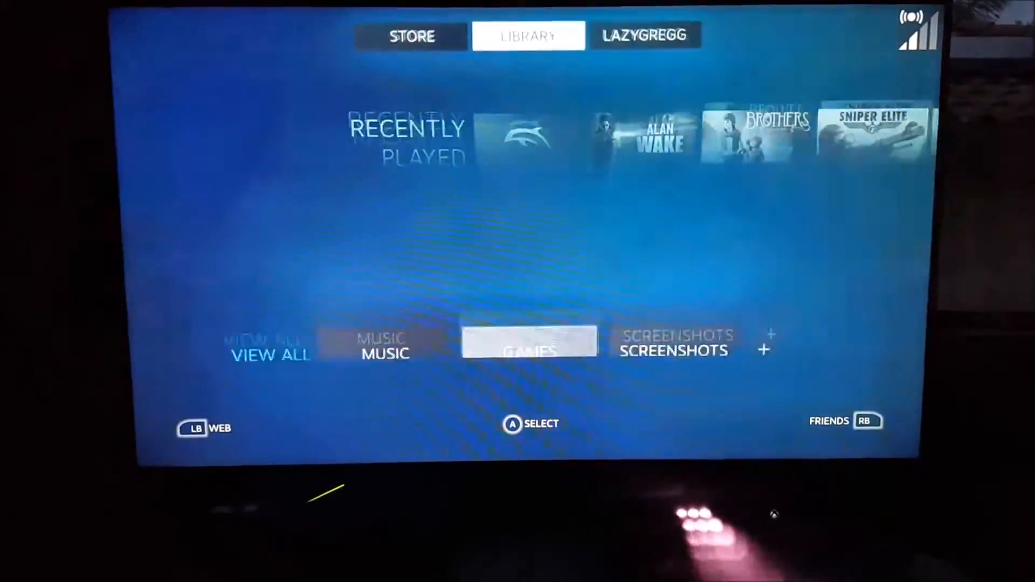
# - Launch the Dolphin shortcut from the Steam Big Picture games library
pyautogui.click(529, 342)
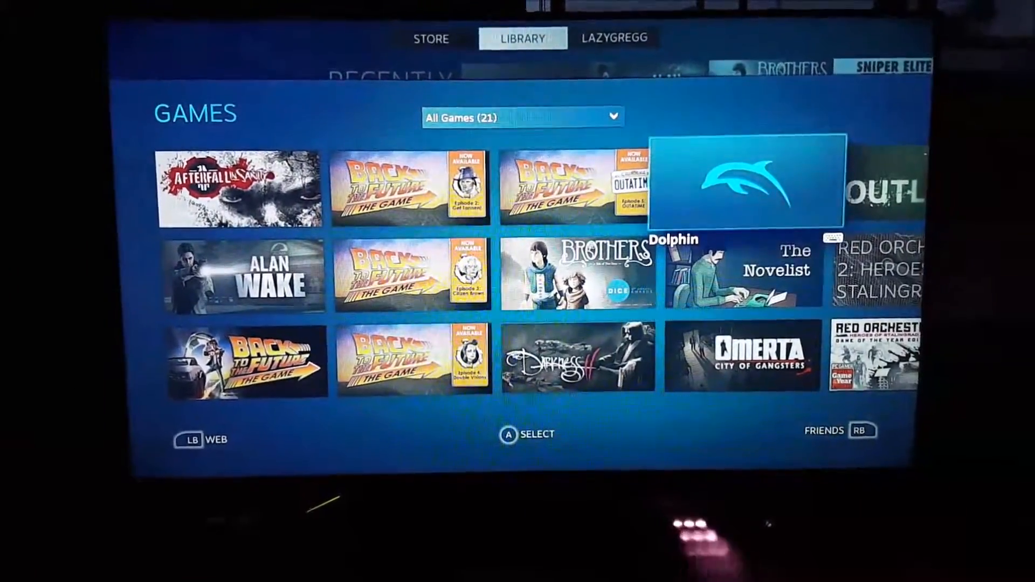
pyautogui.click(744, 183)
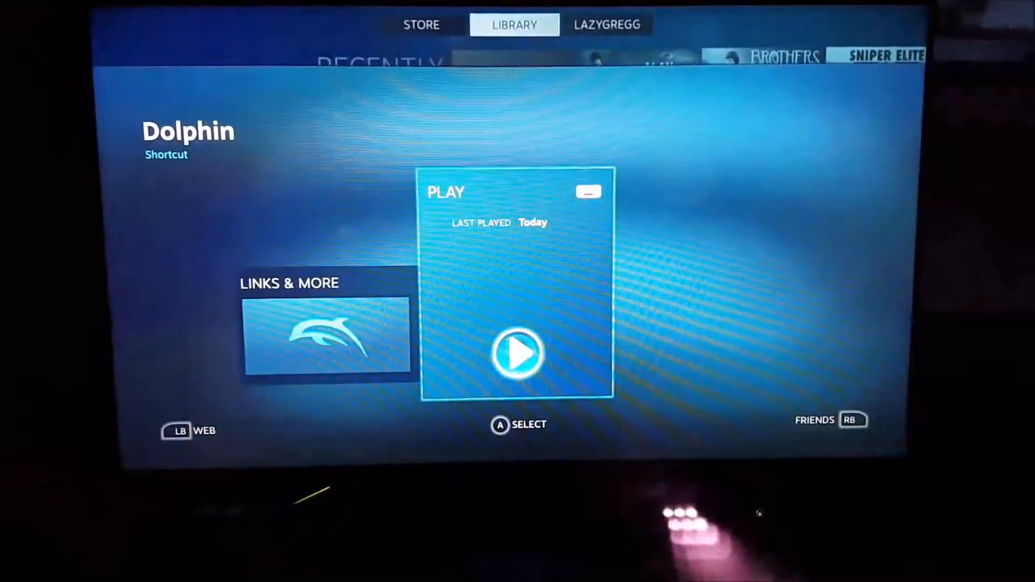
pyautogui.click(517, 352)
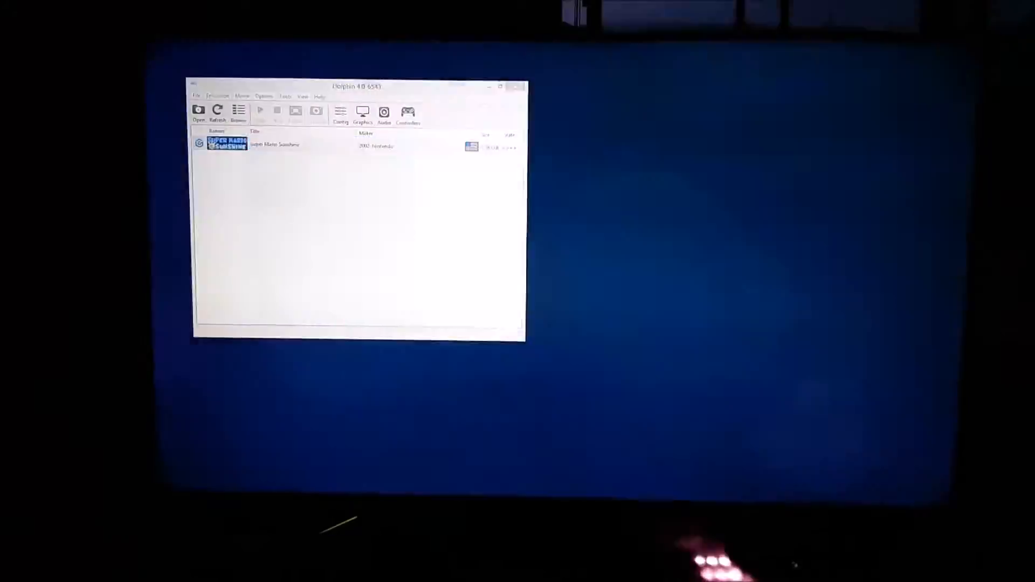
# - Start Super Mario Sunshine from Dolphin's game list
pyautogui.click(260, 110)
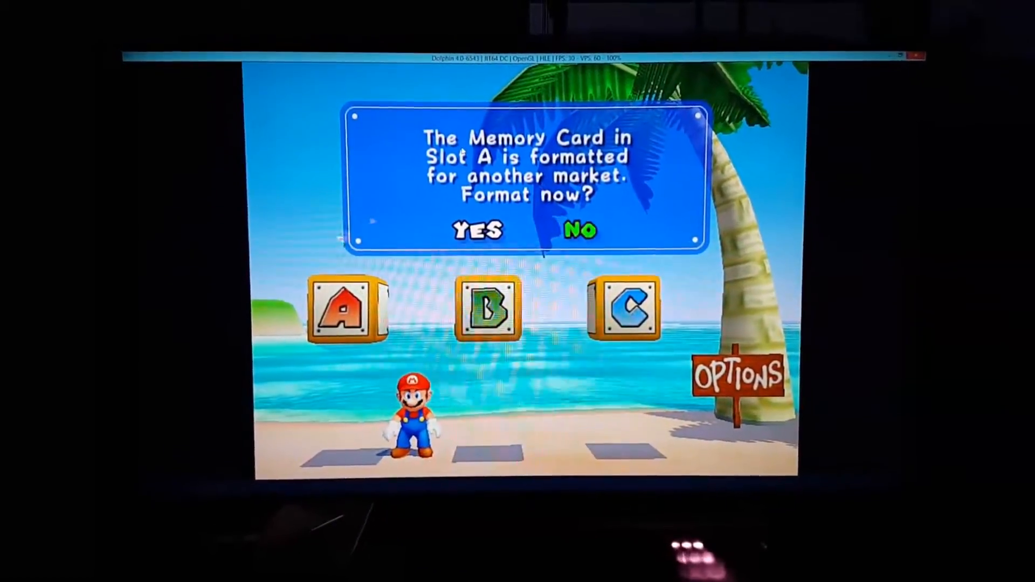
# - Decline formatting the Slot A memory card and select save file A
pyautogui.click(578, 231)
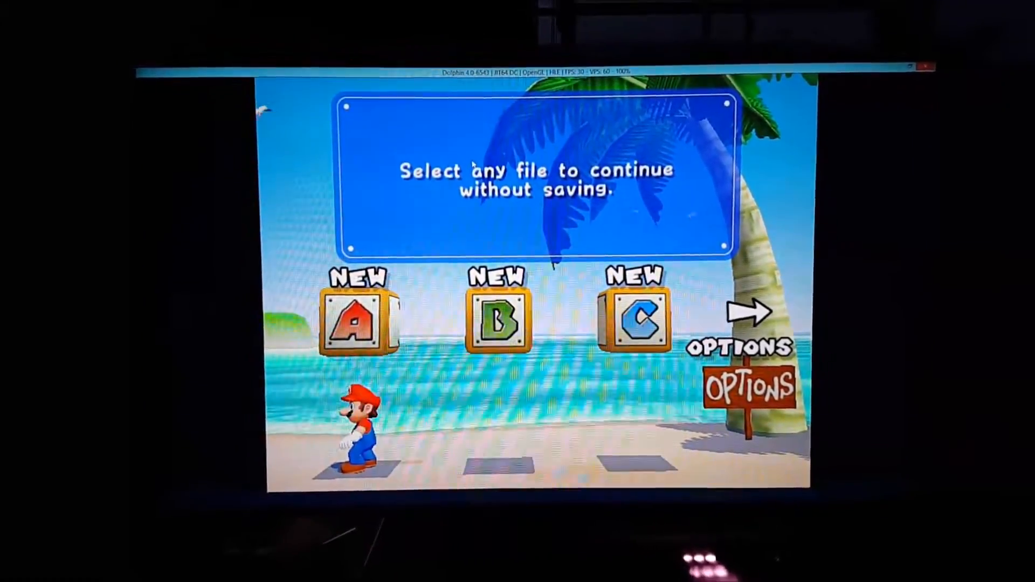
pyautogui.click(359, 318)
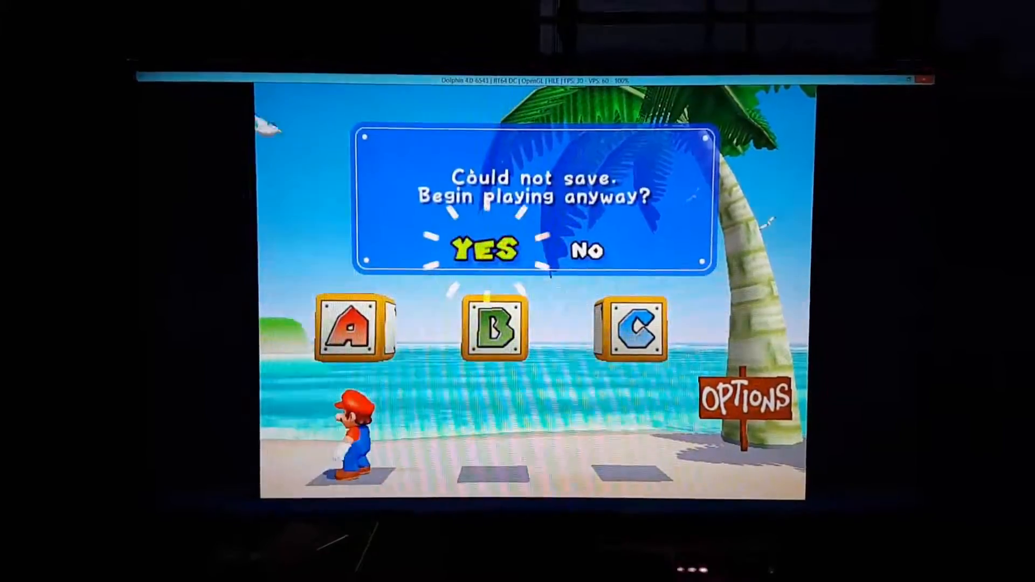